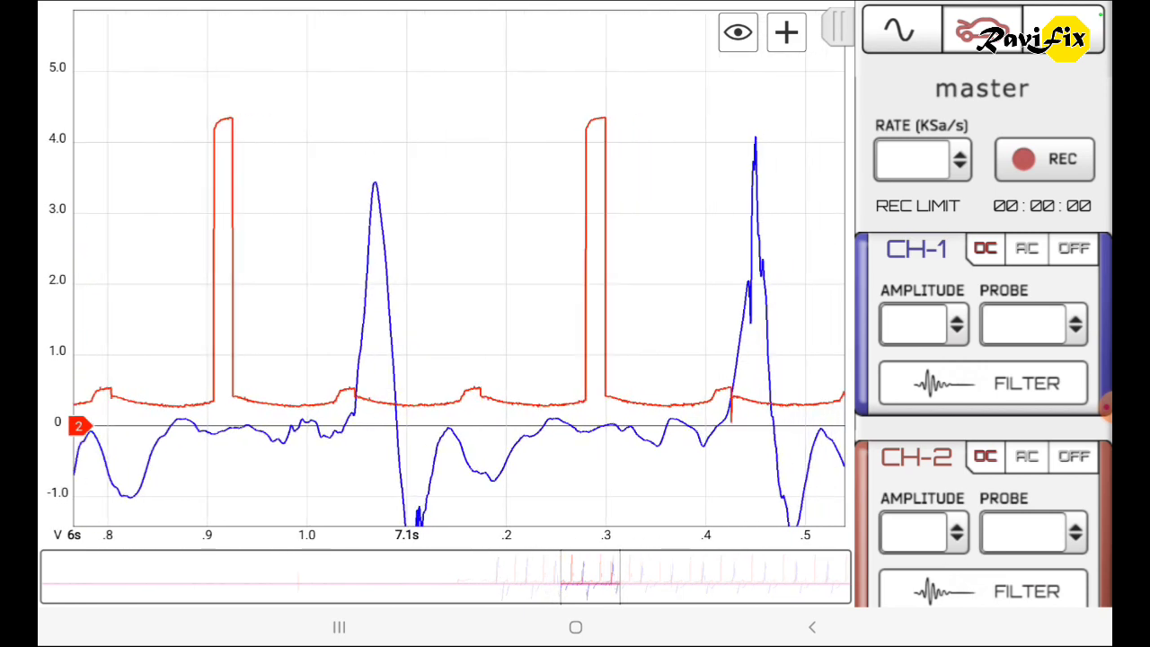
Expand the scope screen's cursor, marker, text and numbering tools via the top-right + button
click(785, 32)
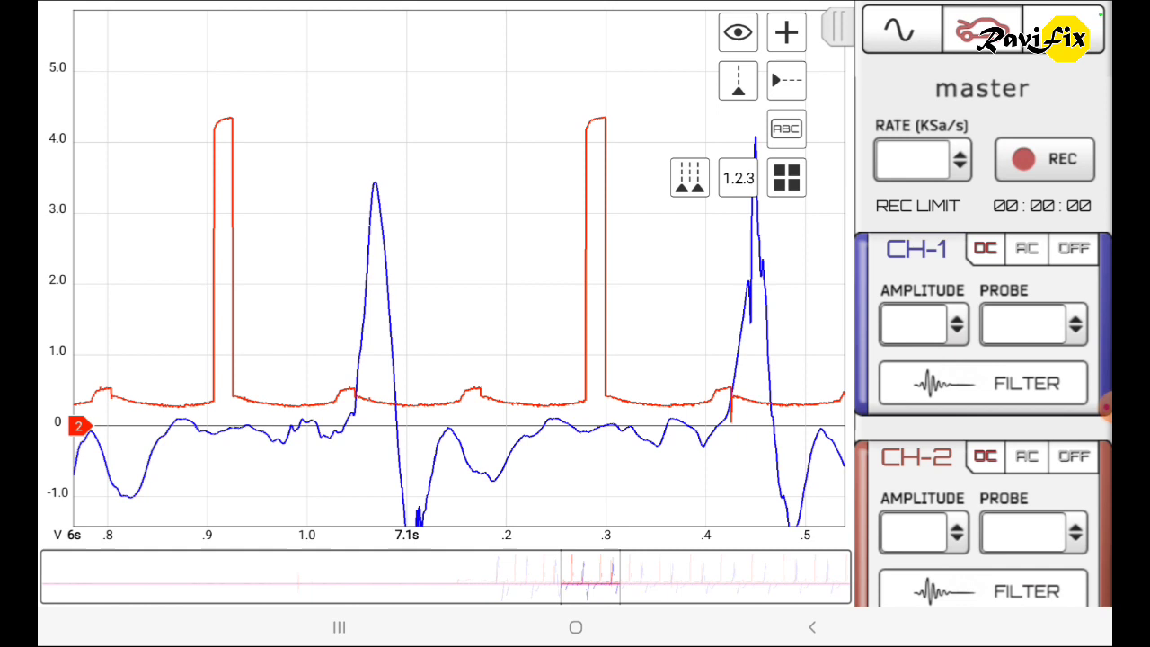